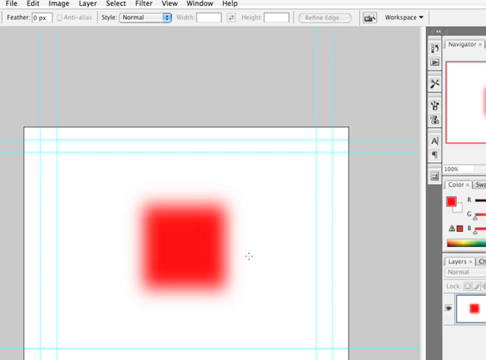
mouse_move(189, 214)
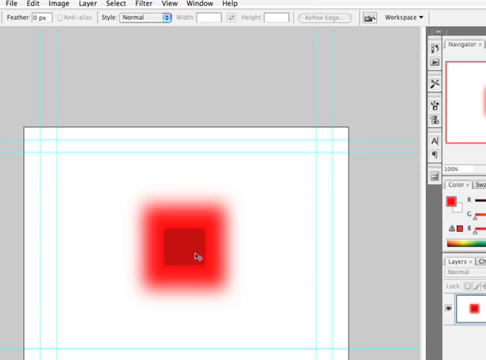
mouse_move(197, 249)
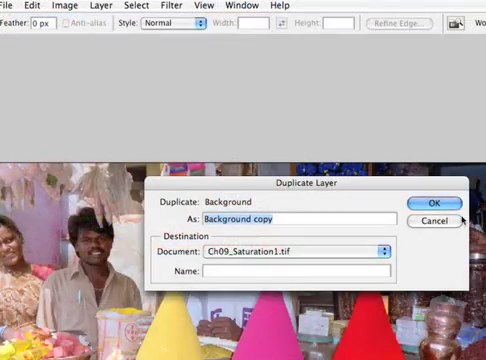
Duplicate the market photo's Background layer as 'Background copy'
click(436, 202)
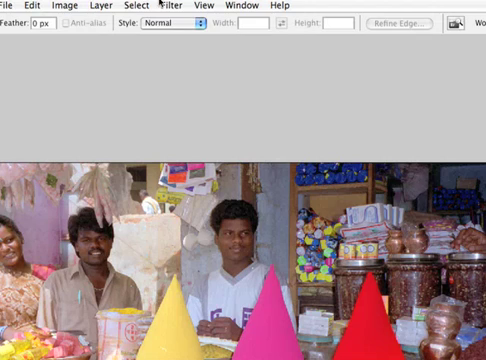
click(162, 6)
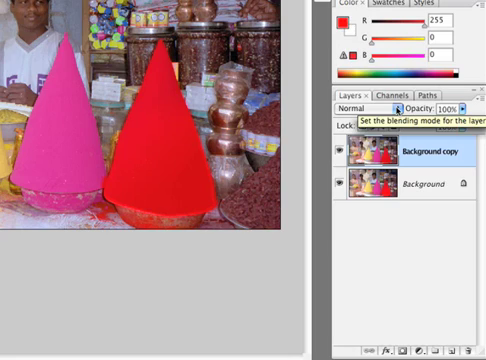
Set the Background copy layer's blending mode to Difference
click(365, 104)
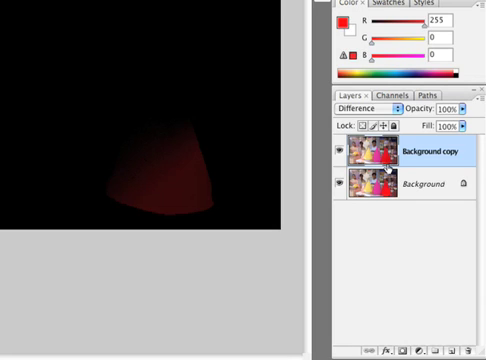
click(219, 8)
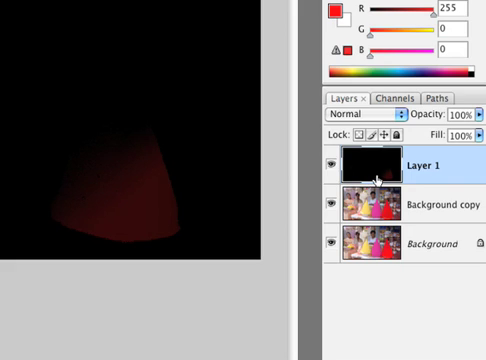
mouse_move(378, 180)
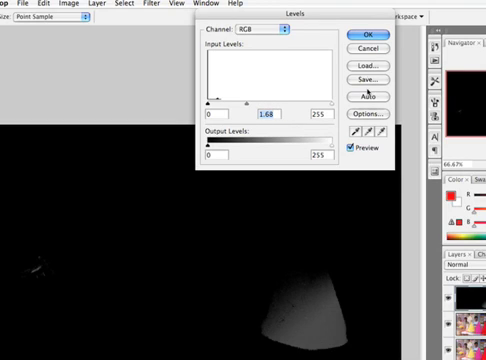
Try and cancel Threshold, then apply Levels with a 1.70 midtone to Layer 1
click(371, 34)
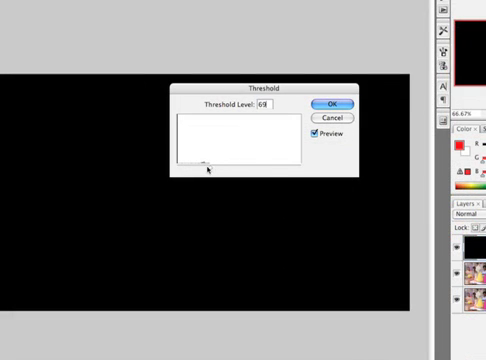
text(48)
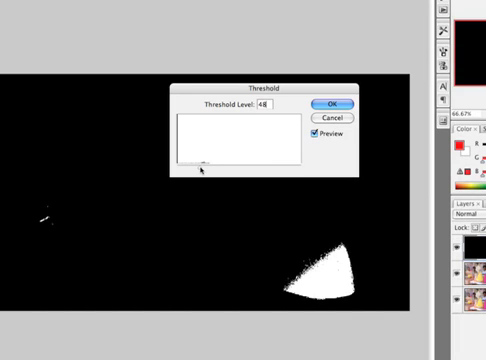
text(35)
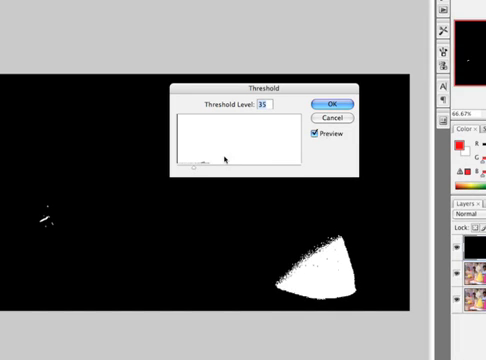
click(332, 103)
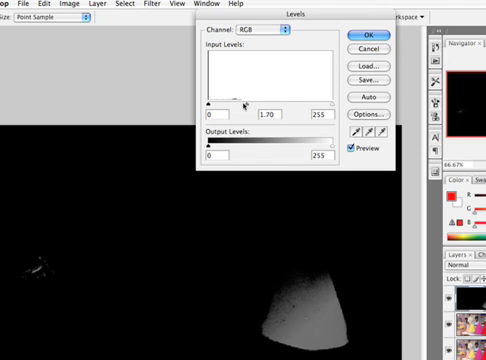
click(372, 33)
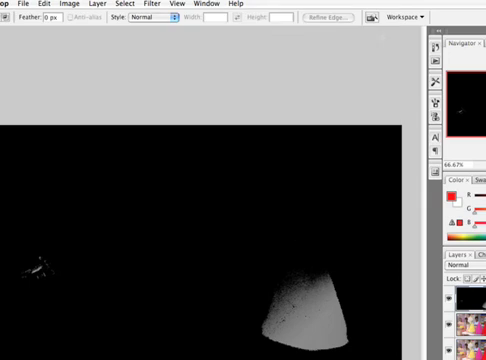
Blur Layer 1 with Gaussian Blur, then apply Levels with a 1.20 midtone
click(174, 8)
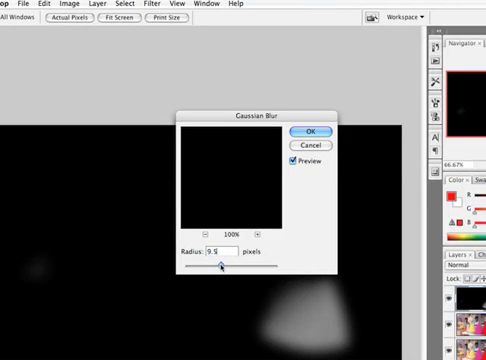
drag(218, 270, 198, 270)
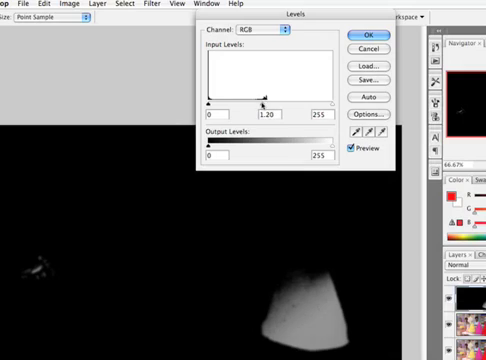
click(371, 32)
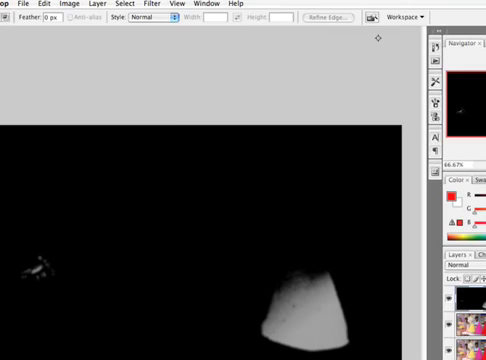
mouse_move(103, 268)
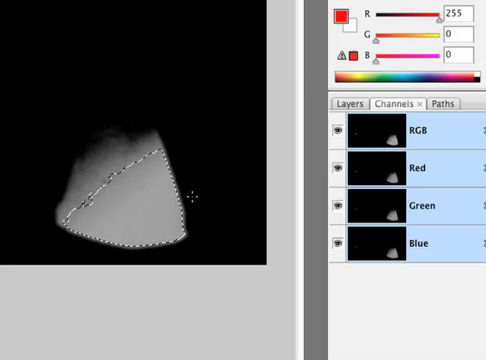
mouse_move(68, 143)
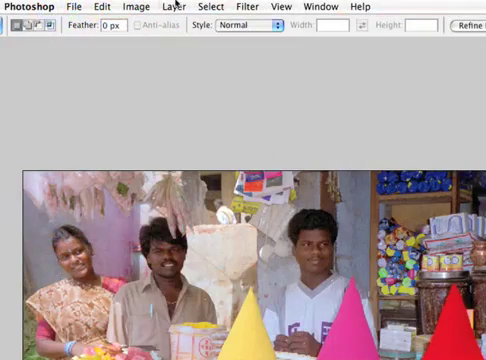
Open the Layer menu to add a new adjustment layer on Background copy
click(180, 6)
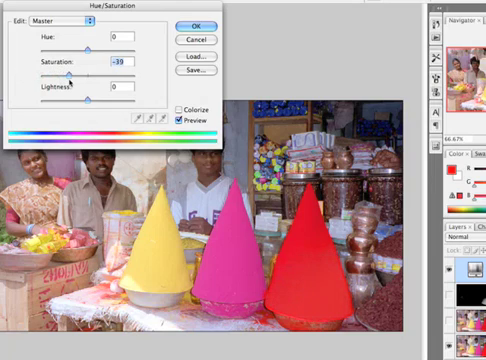
Drag the Hue/Saturation Saturation slider to -39 for the masked cone
drag(72, 75, 78, 75)
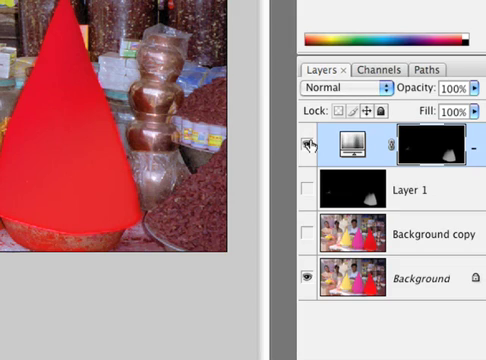
Toggle the Hue/Saturation layer's visibility to compare before and after
click(297, 146)
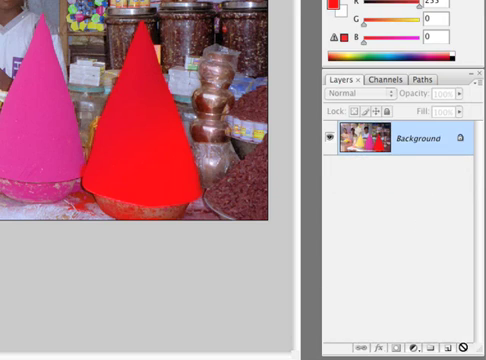
mouse_move(449, 173)
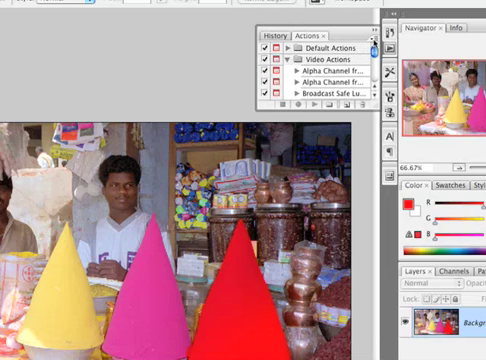
Load the Video Actions set from the Actions panel menu
click(375, 36)
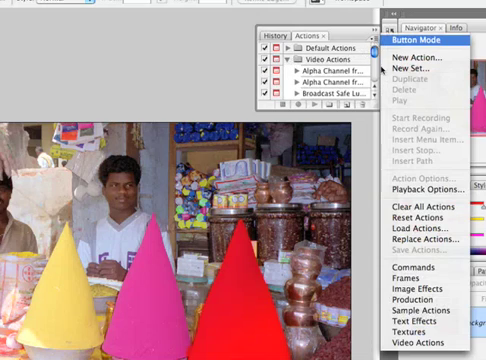
mouse_move(422, 347)
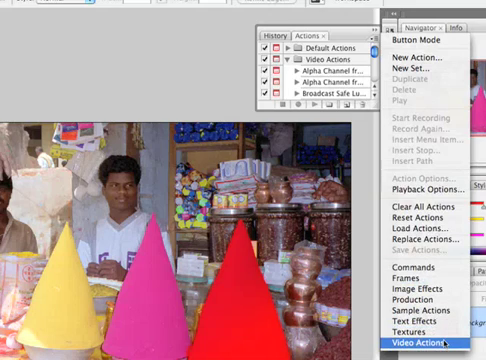
click(415, 340)
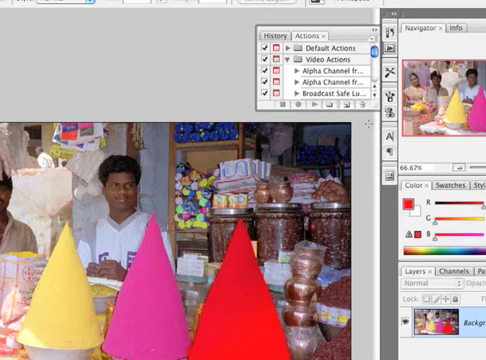
scroll(down, 3)
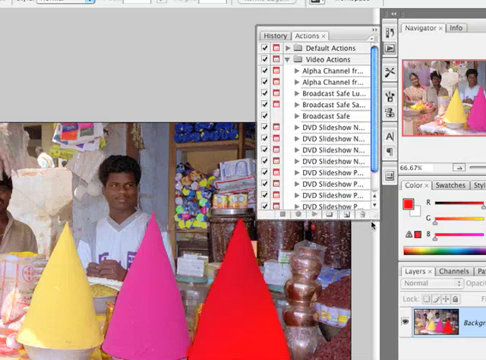
scroll(down, 3)
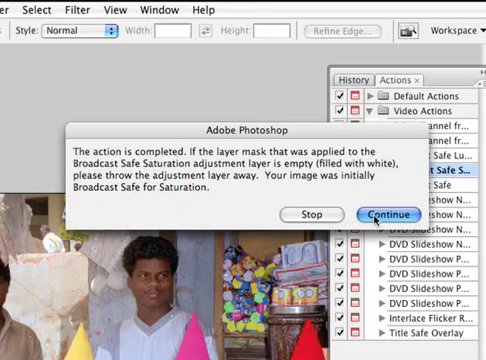
Dismiss the Broadcast Safe Saturation completion message, keeping the result
click(382, 214)
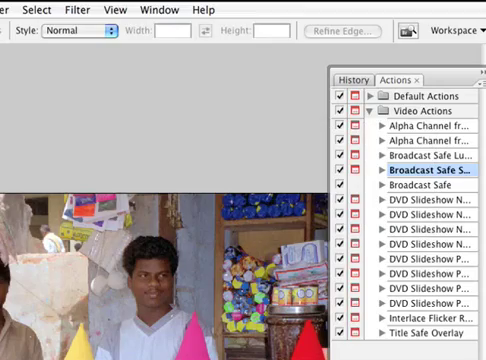